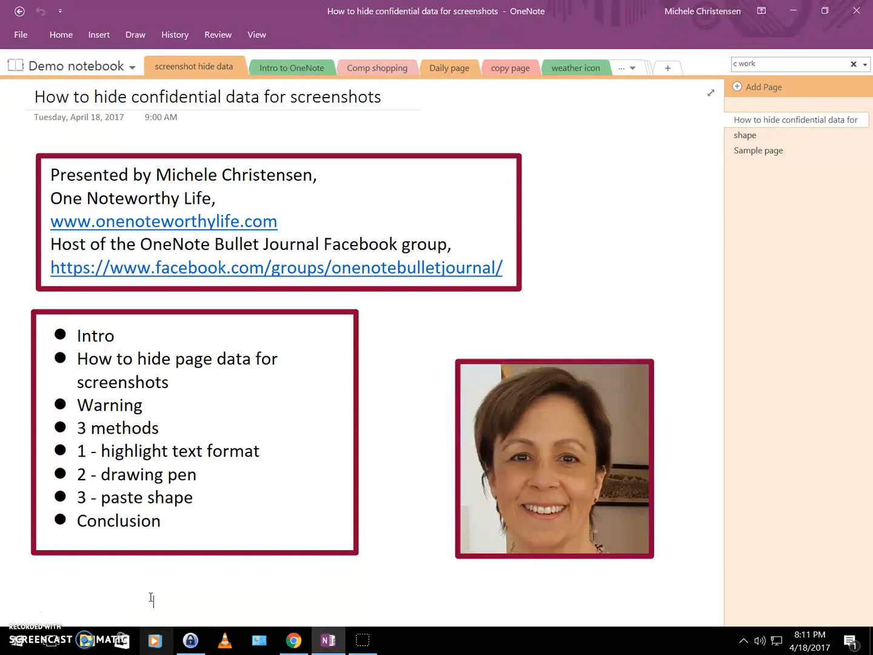
mouse_move(150, 597)
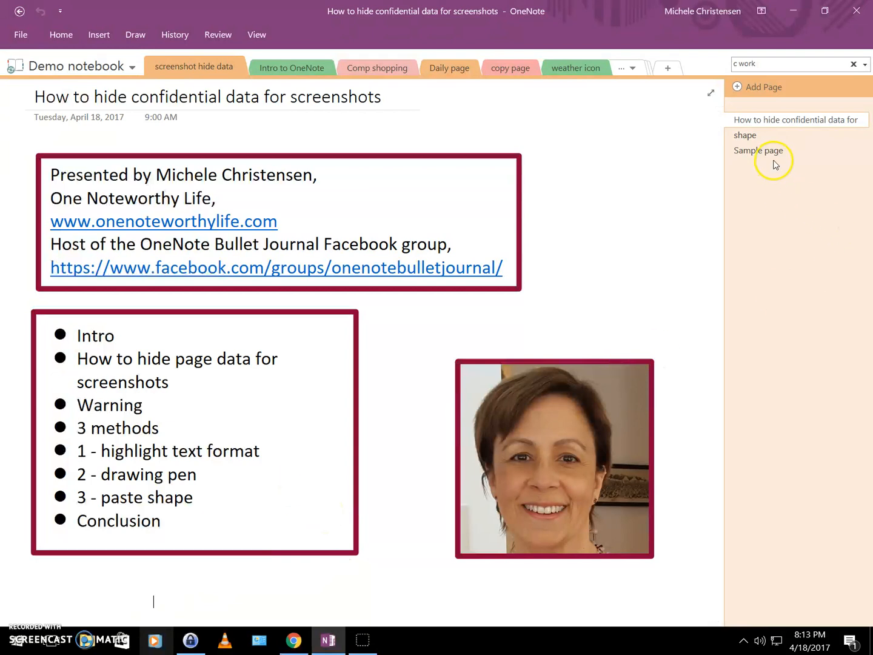
- Open the Sample page and select the words Client name1
left_click(759, 150)
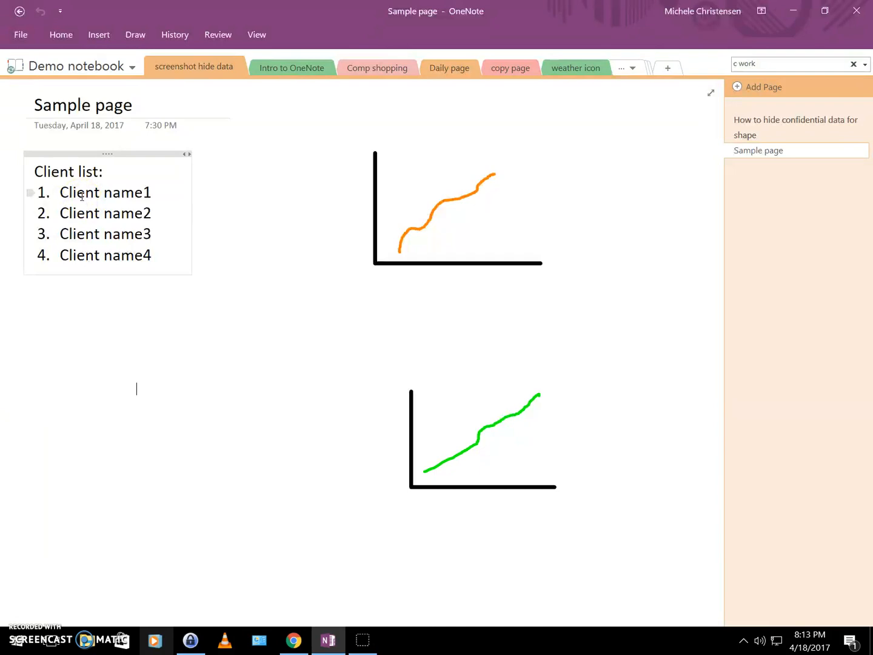
left_click(61, 192)
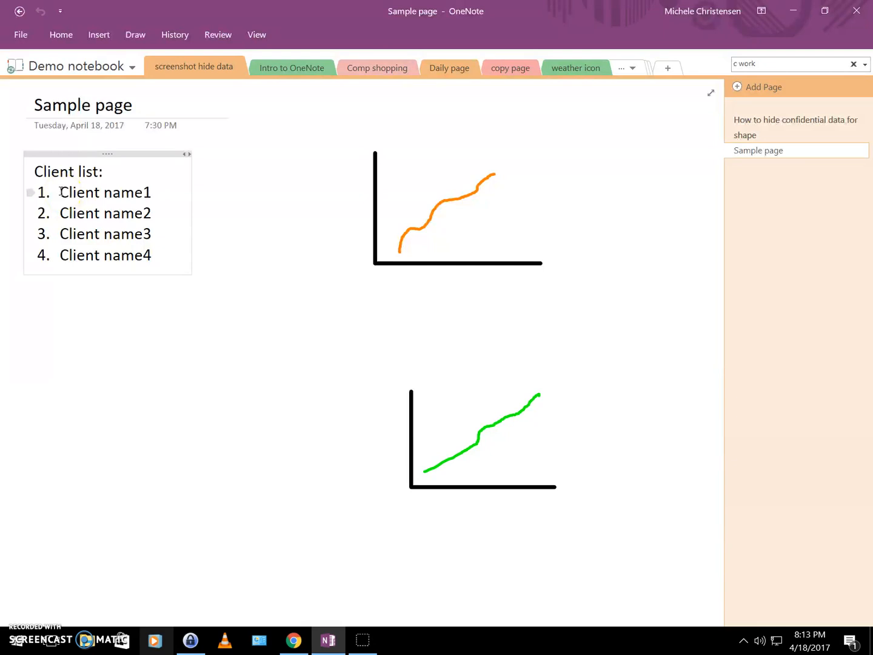
double_click(128, 196)
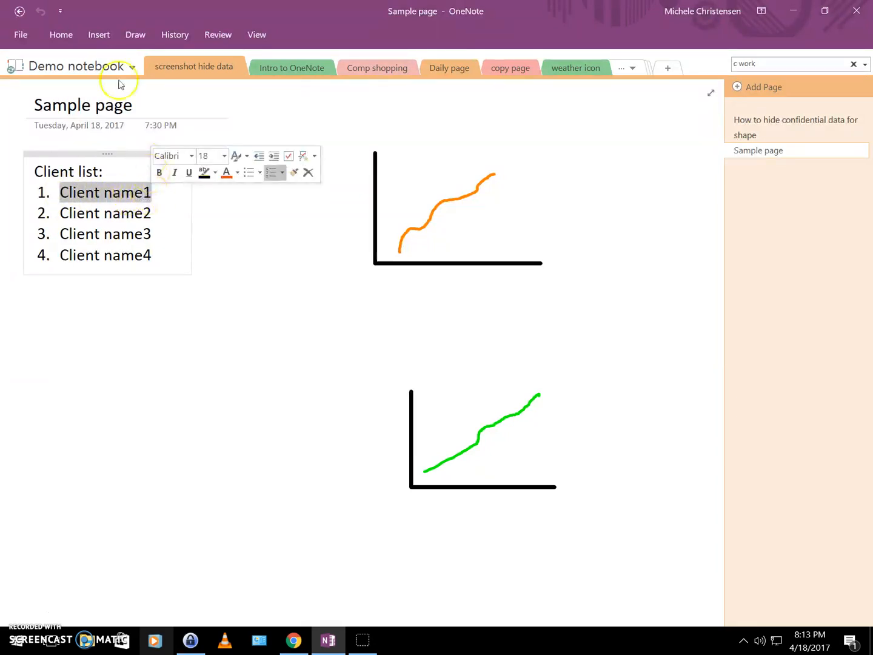
- Try a yellow highlight on Client name1, then select all four client names
left_click(61, 34)
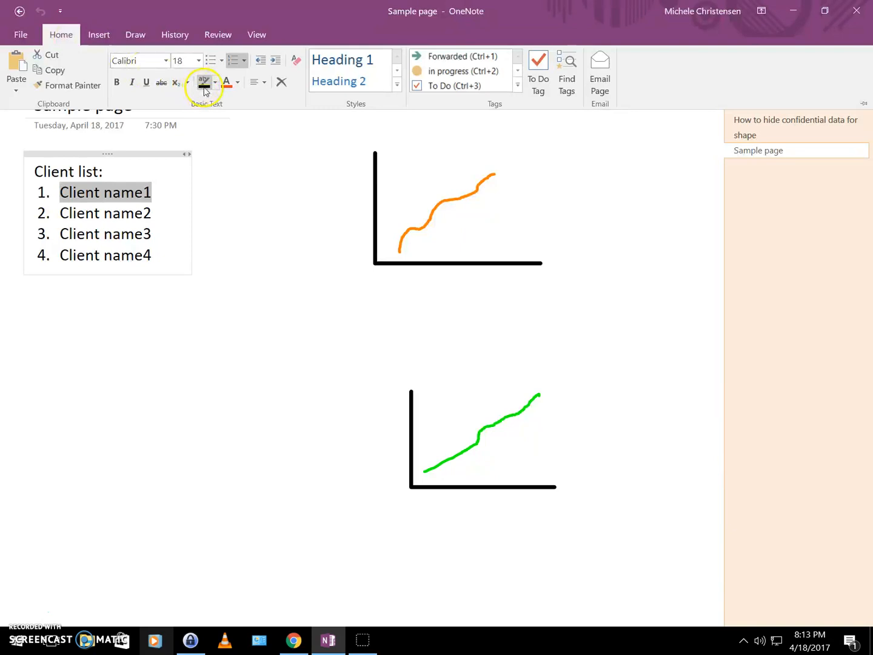
mouse_move(205, 82)
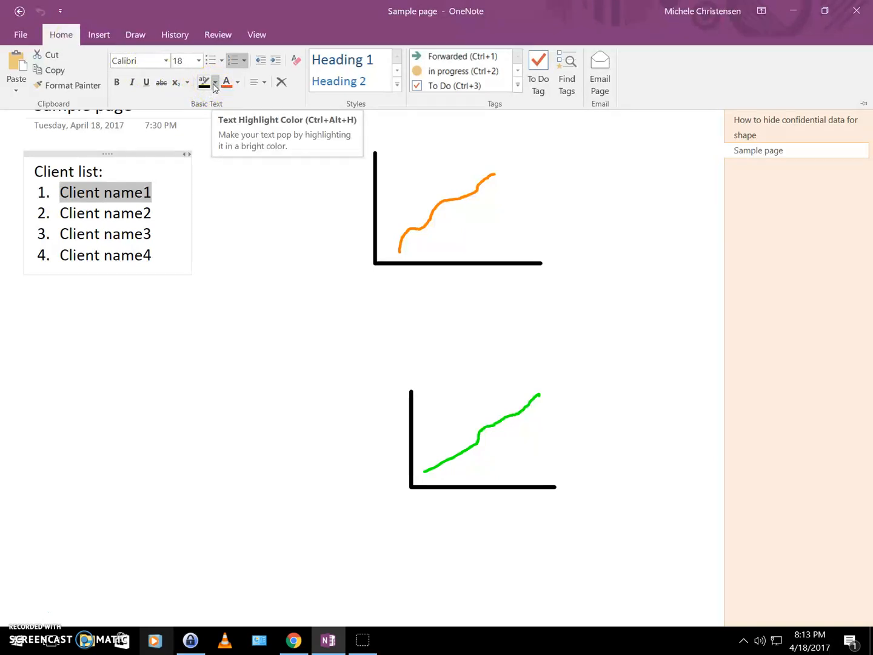
left_click(205, 81)
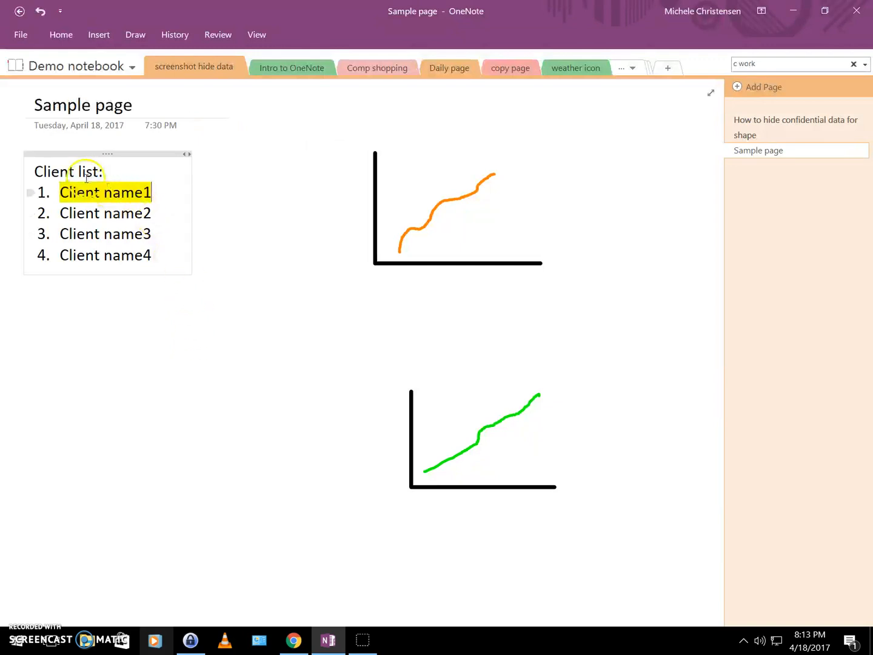
mouse_move(160, 194)
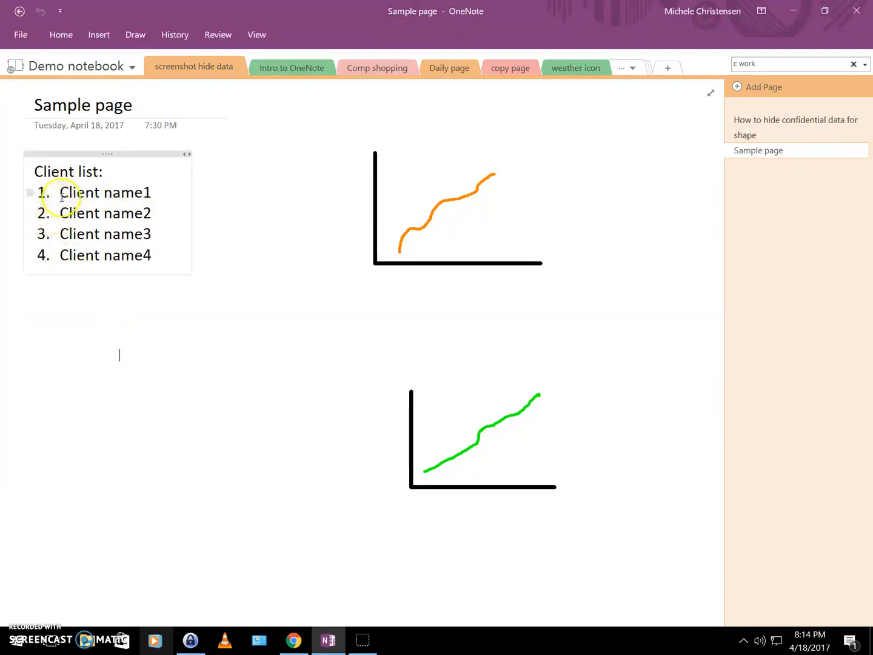
left_click_drag(59, 192, 151, 255)
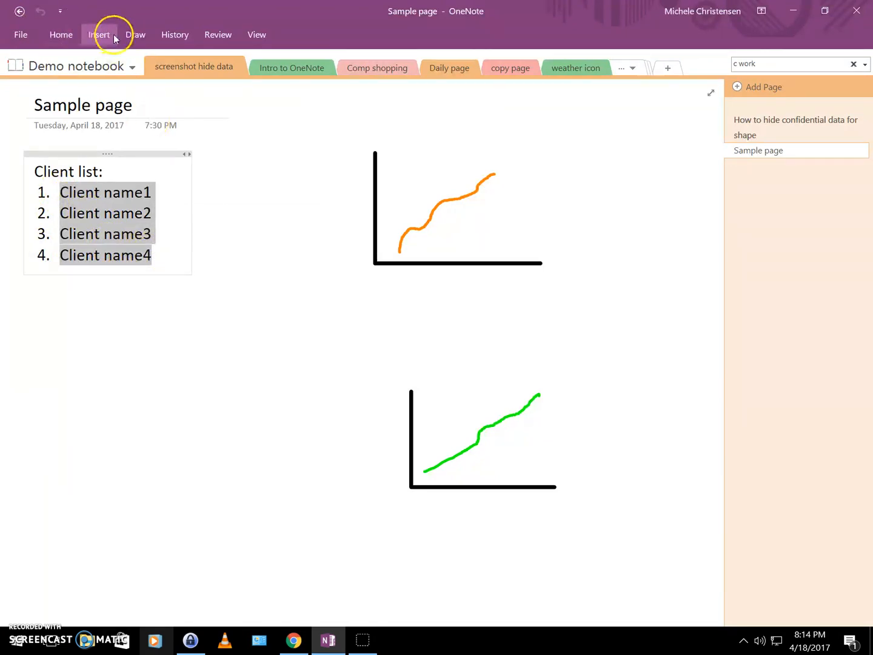
- Black out all four client names with black highlight, then open the confidential-data page
left_click(61, 34)
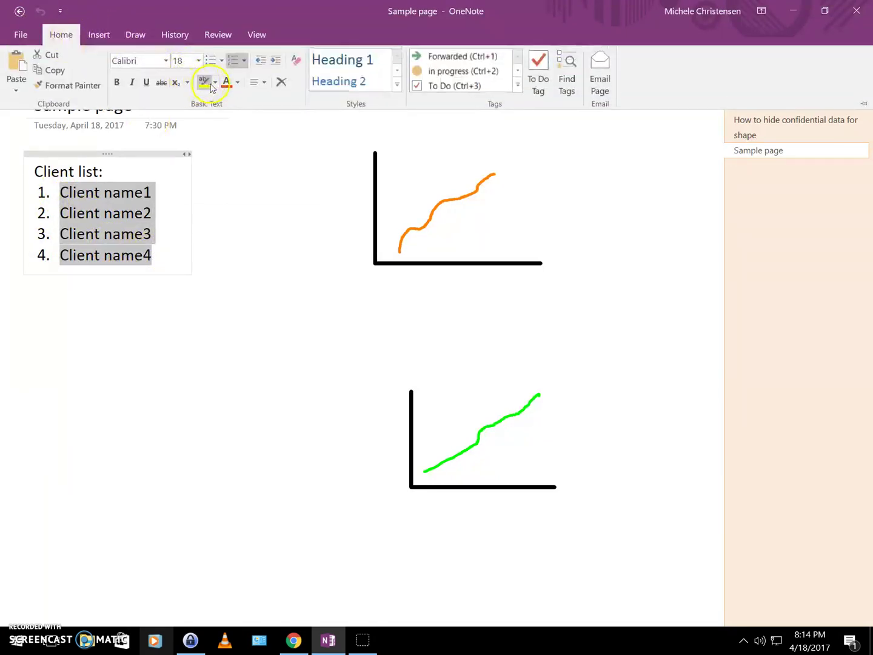
left_click(203, 82)
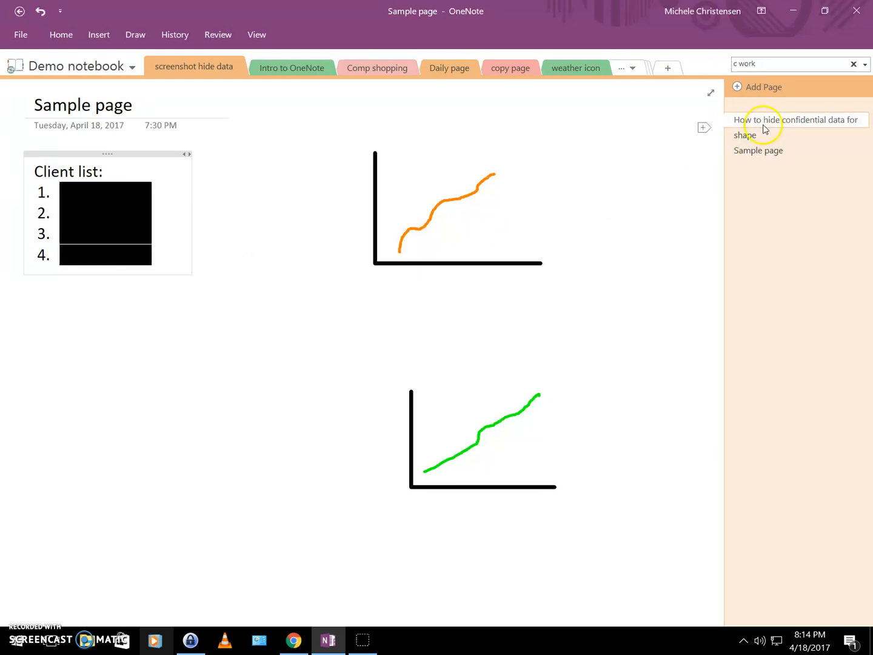
left_click(798, 119)
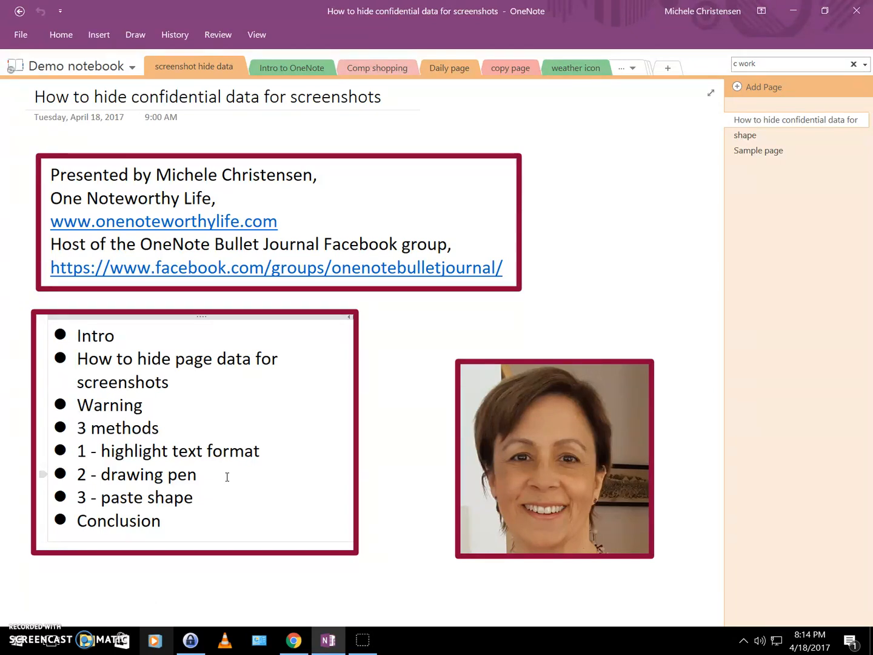
- Go back to the Sample page with its blacked-out names and bring up the drawing tools
left_click(154, 602)
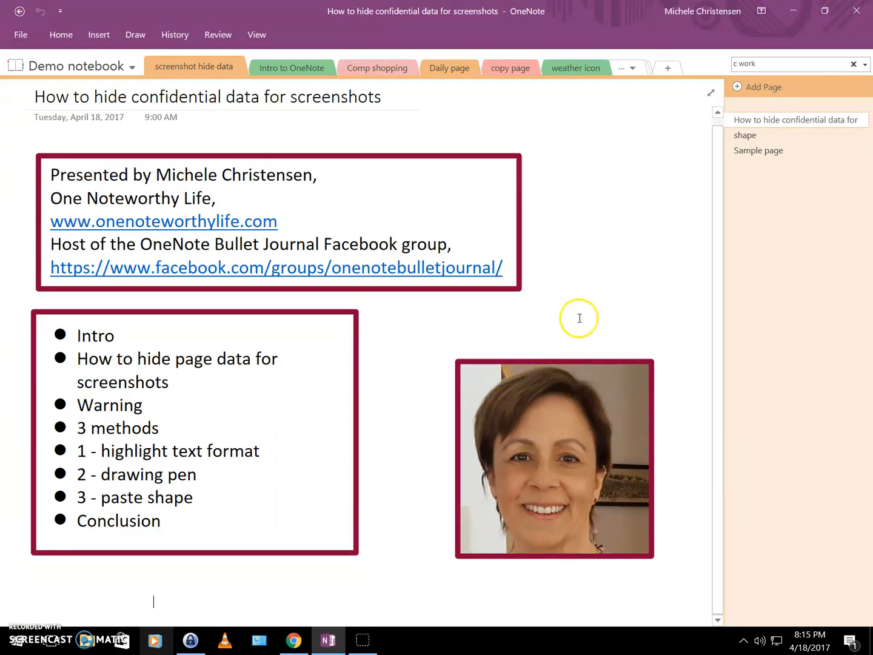
left_click(759, 150)
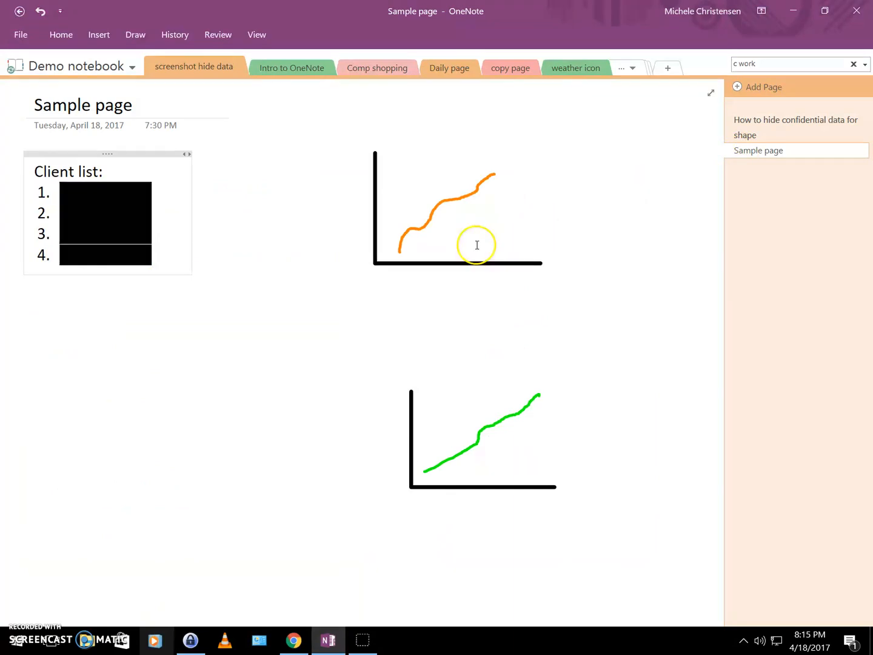
mouse_move(412, 229)
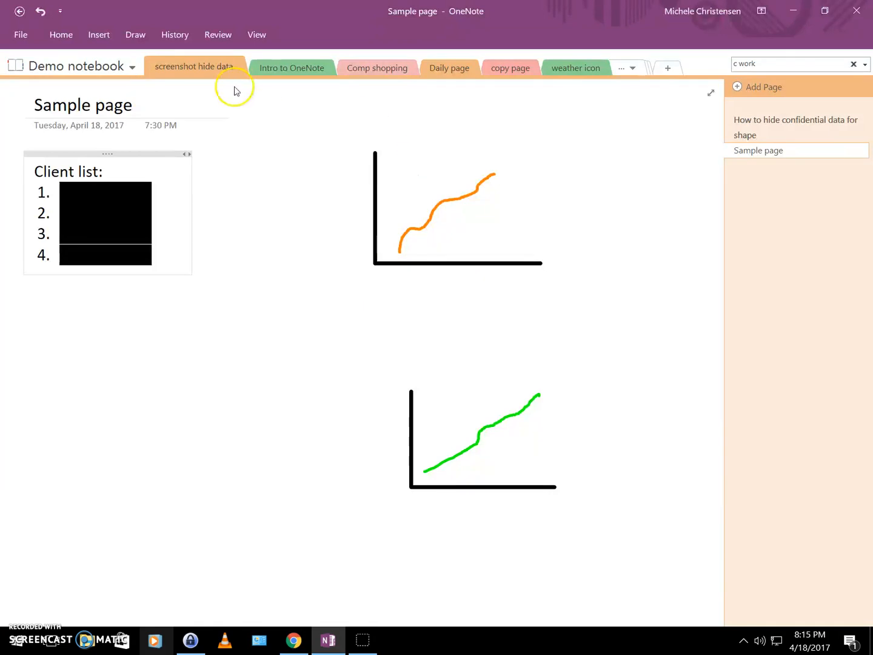
mouse_move(176, 35)
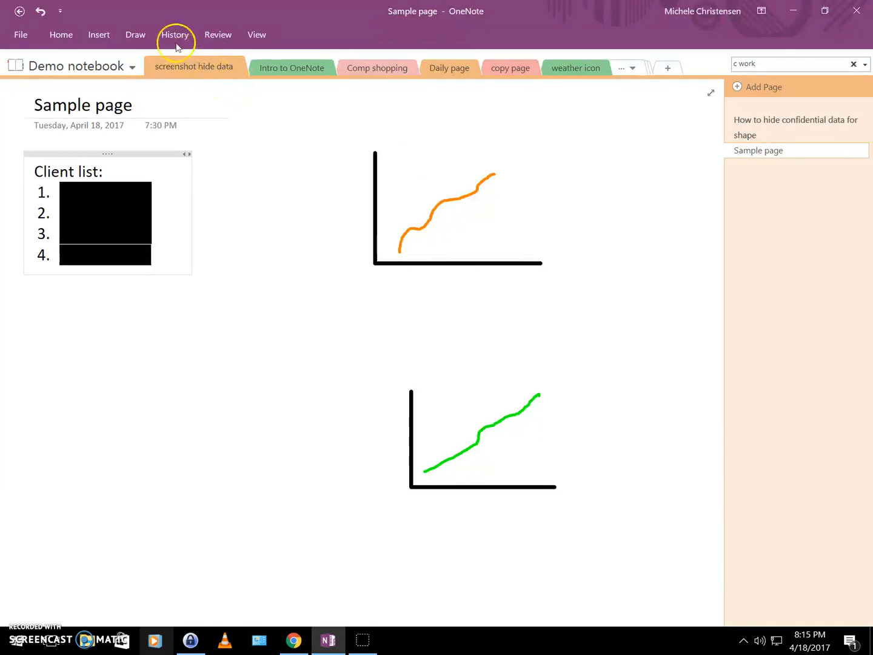
left_click(135, 35)
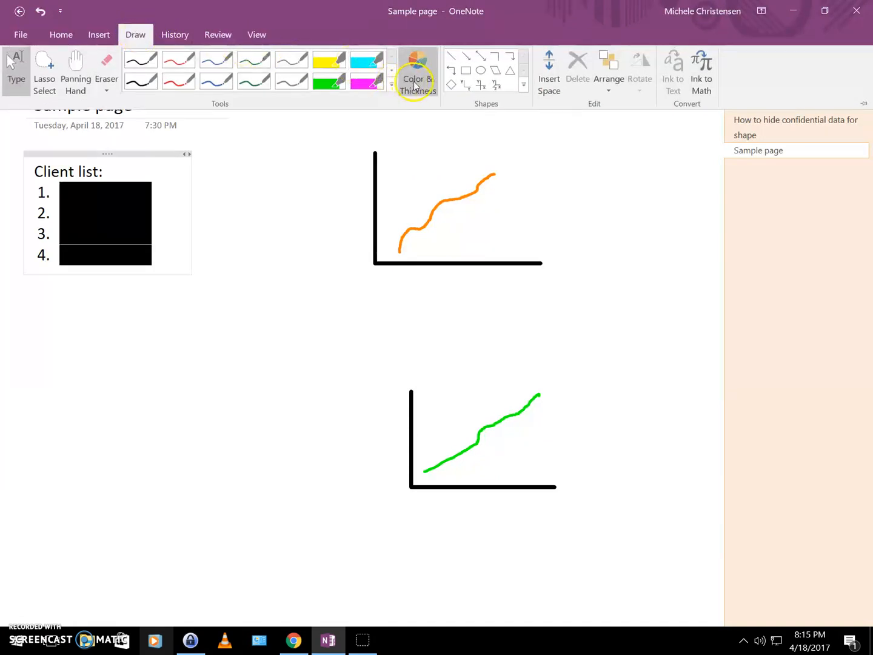
- Pick a thick black pen and scribble over the orange upper graph
left_click(417, 73)
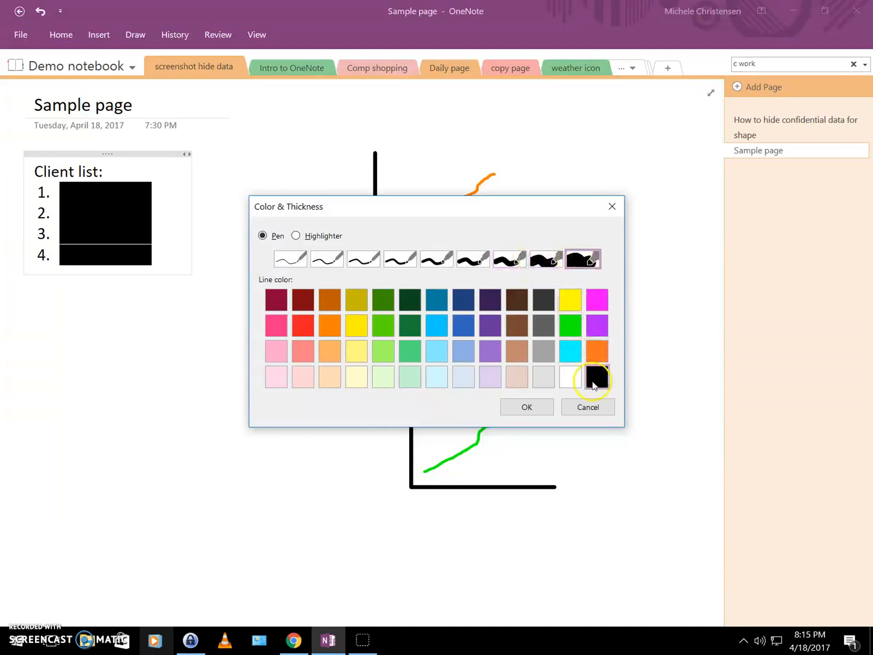
left_click(527, 407)
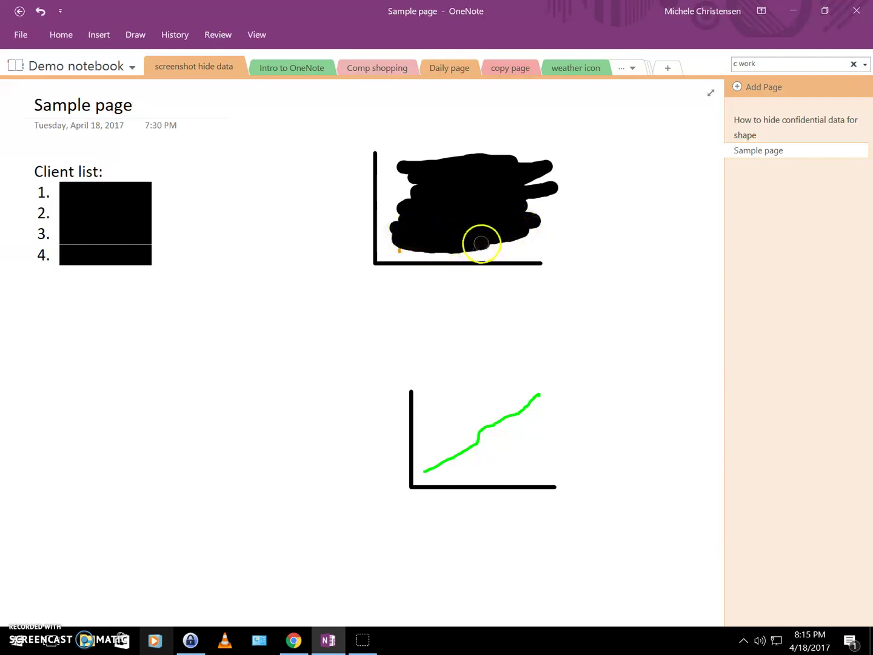
mouse_move(400, 247)
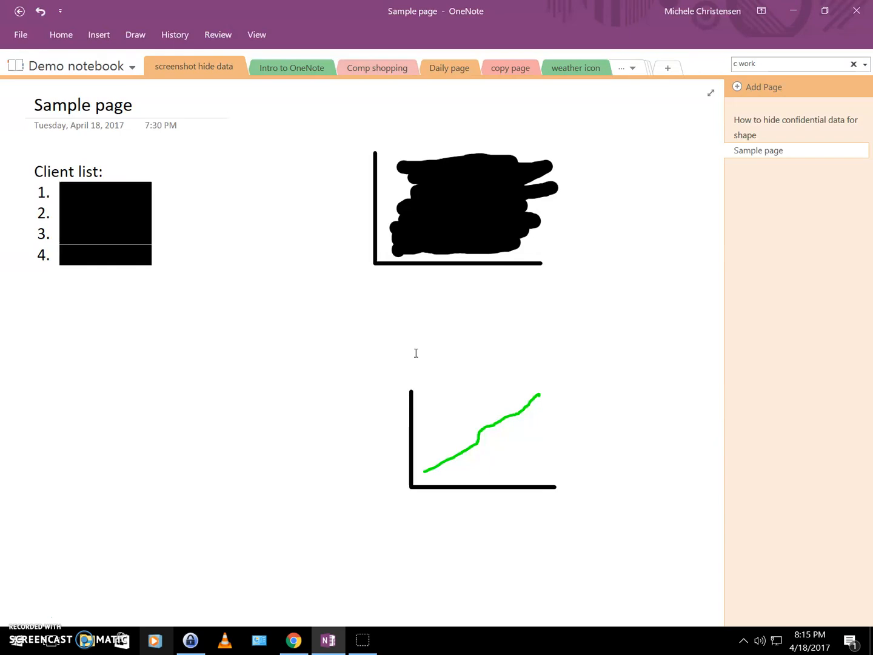
mouse_move(533, 332)
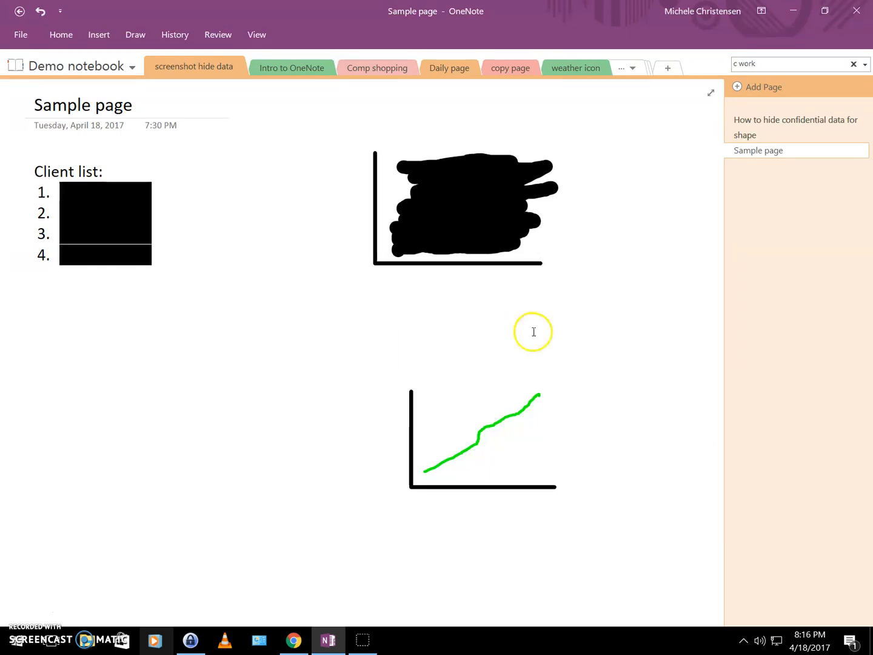
- Move through the confidential-data page to the shape page holding the orange rectangle
left_click(796, 128)
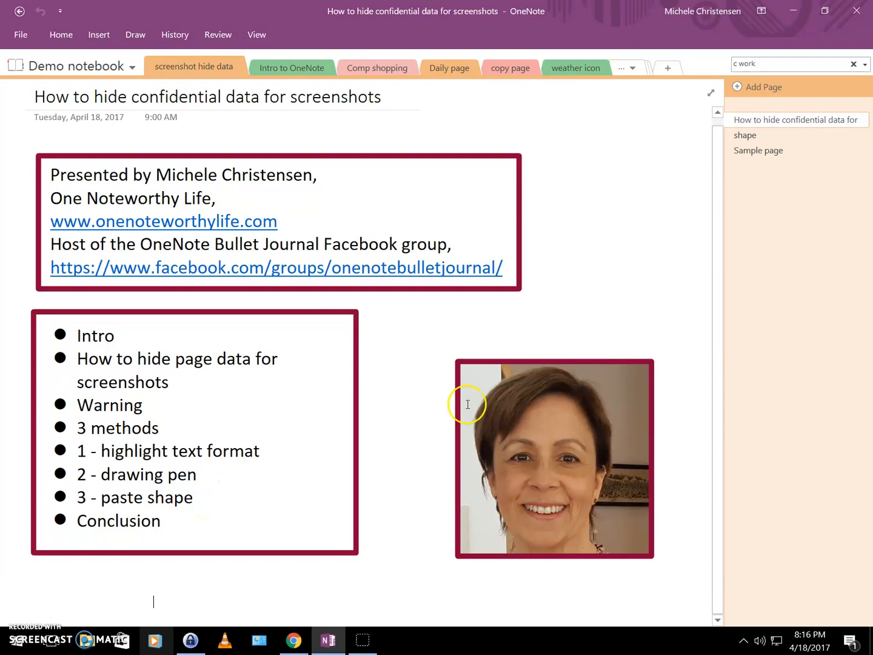
left_click(745, 135)
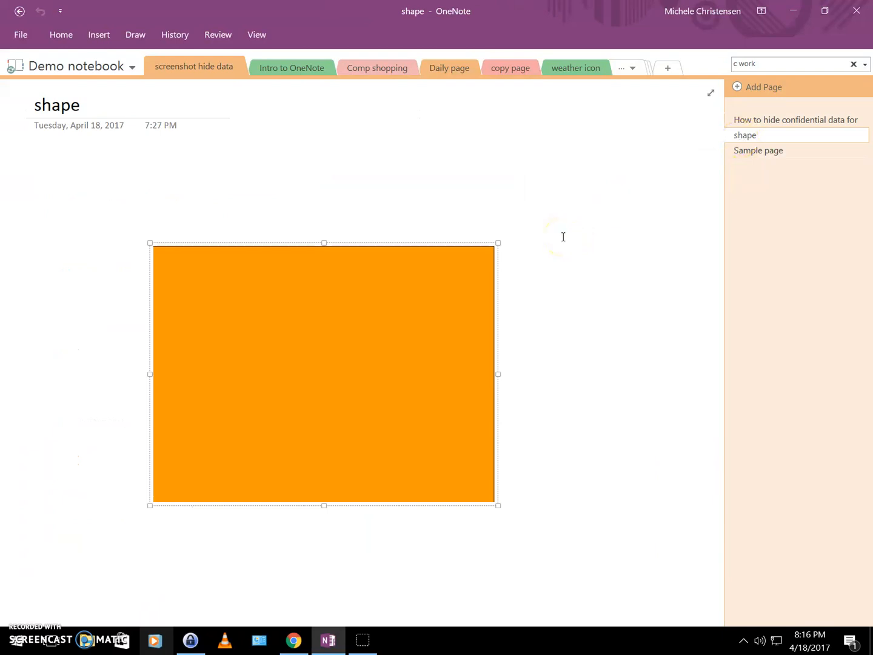
mouse_move(538, 247)
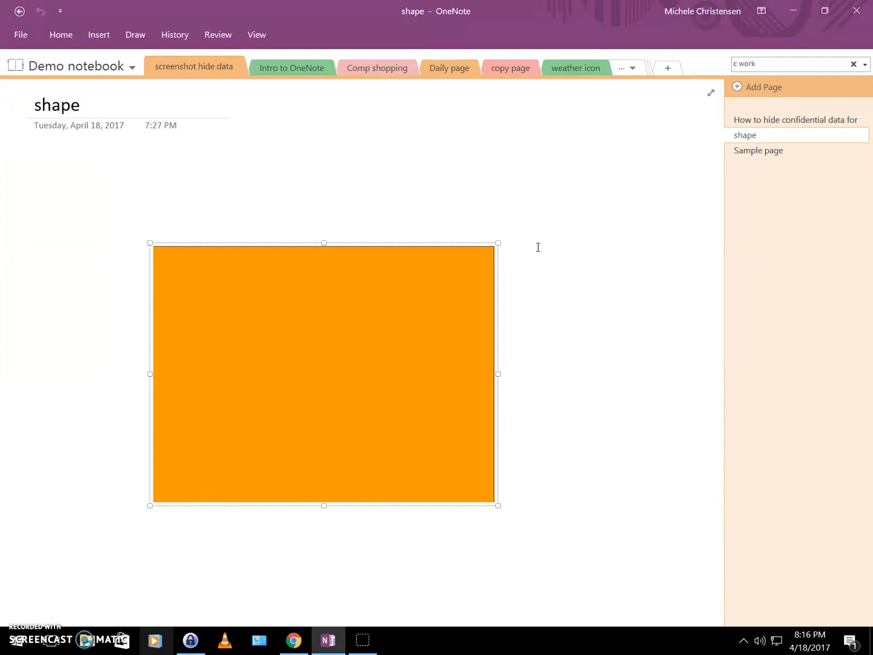
mouse_move(707, 199)
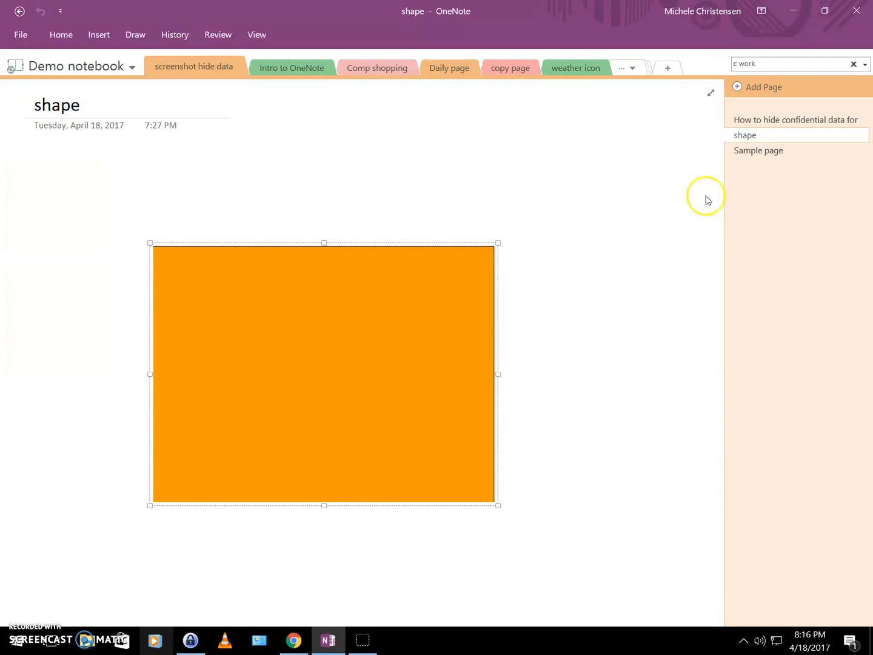
mouse_move(714, 195)
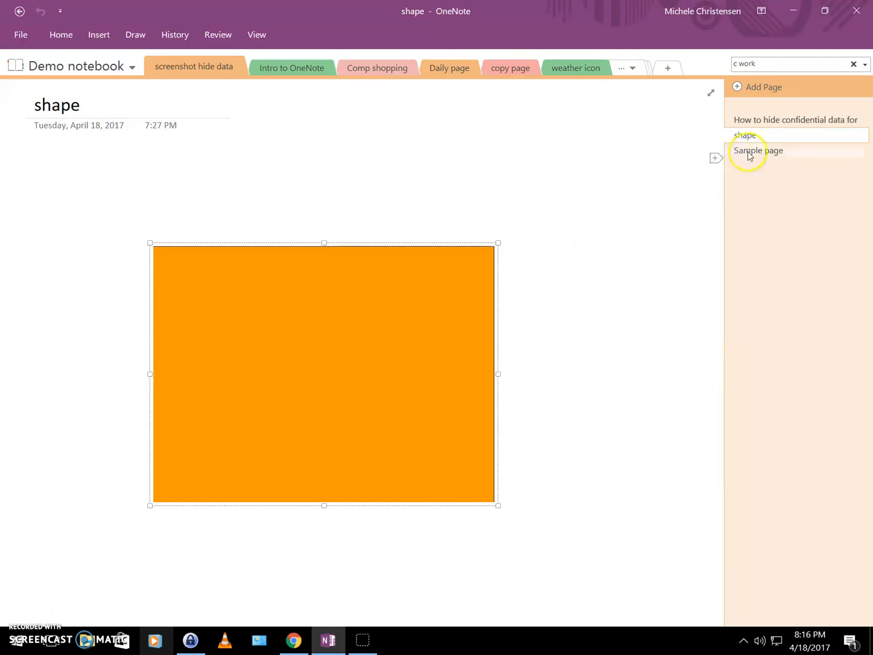
- Paste the orange rectangle onto the Sample page and position it over the green graph line
left_click(759, 150)
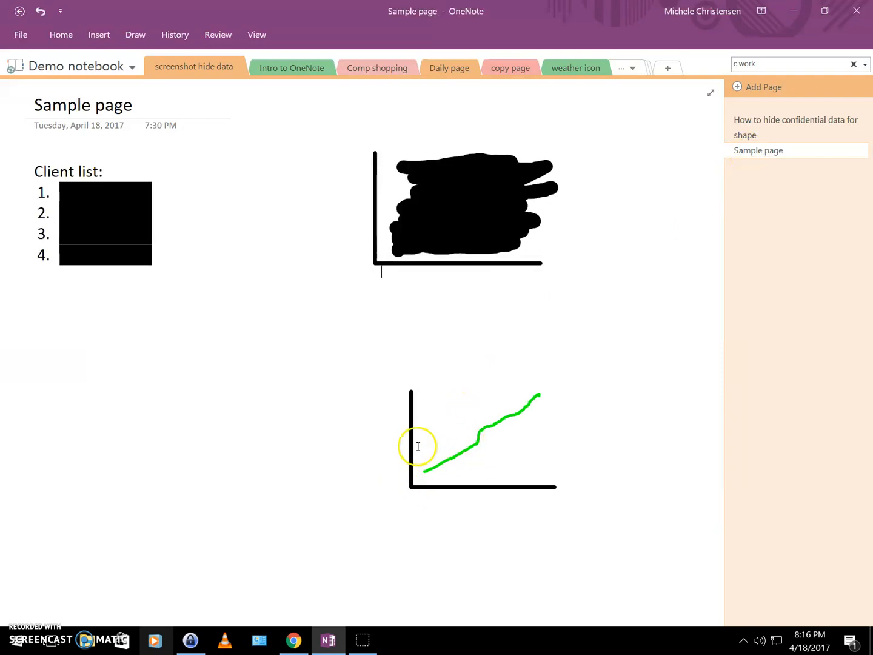
mouse_move(368, 379)
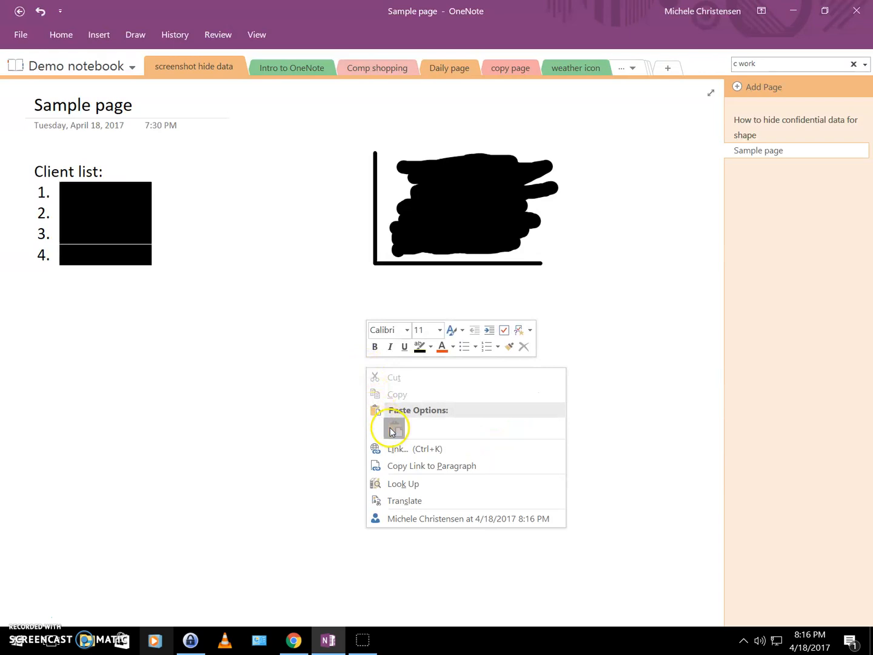
left_click(391, 428)
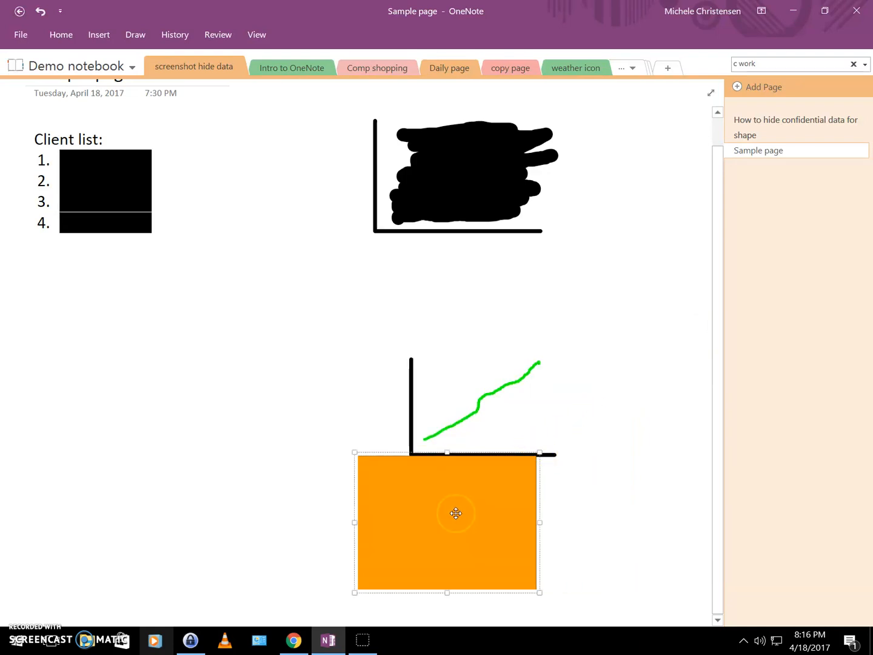
mouse_move(541, 454)
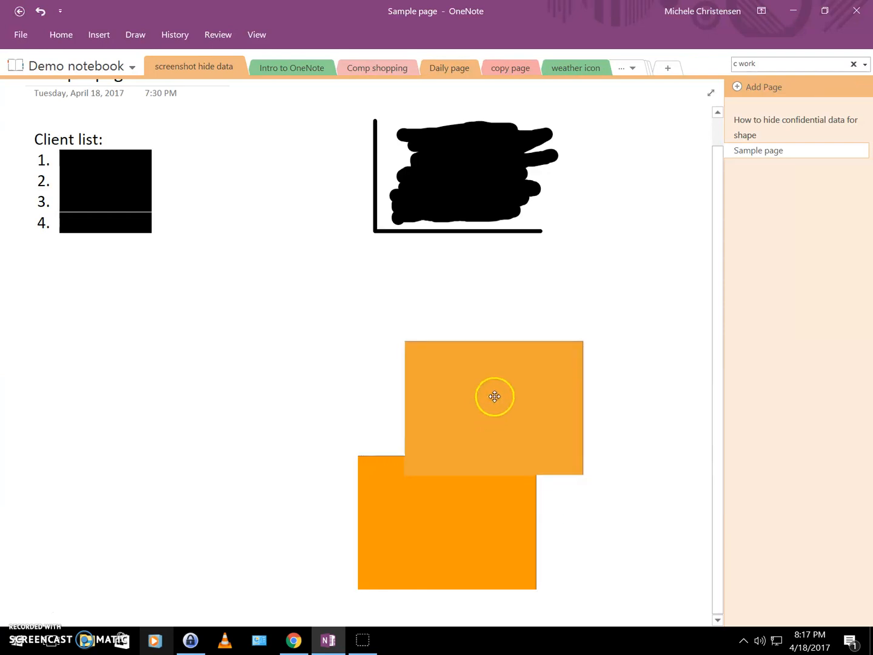
left_click_drag(494, 397, 504, 378)
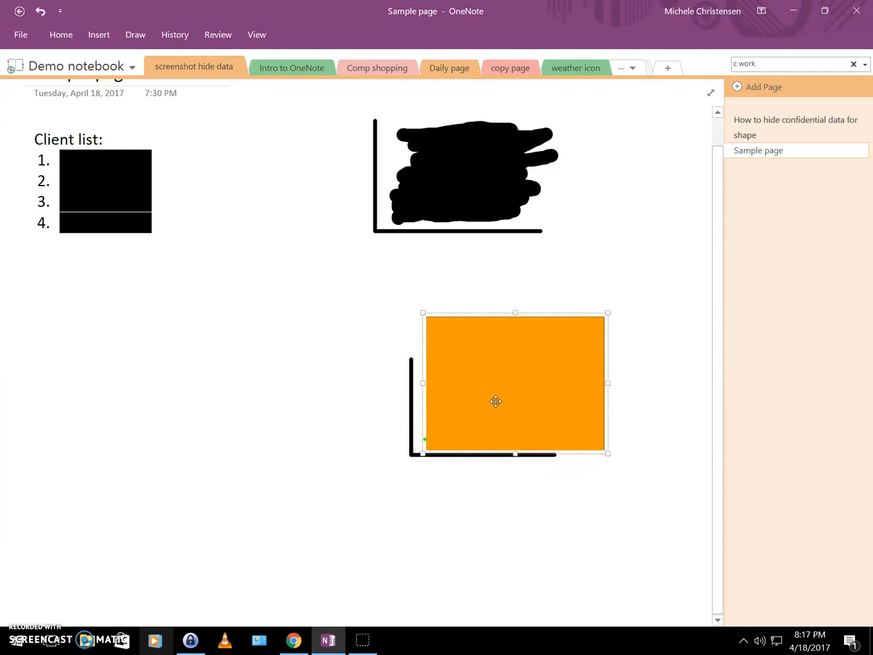
left_click_drag(496, 401, 484, 410)
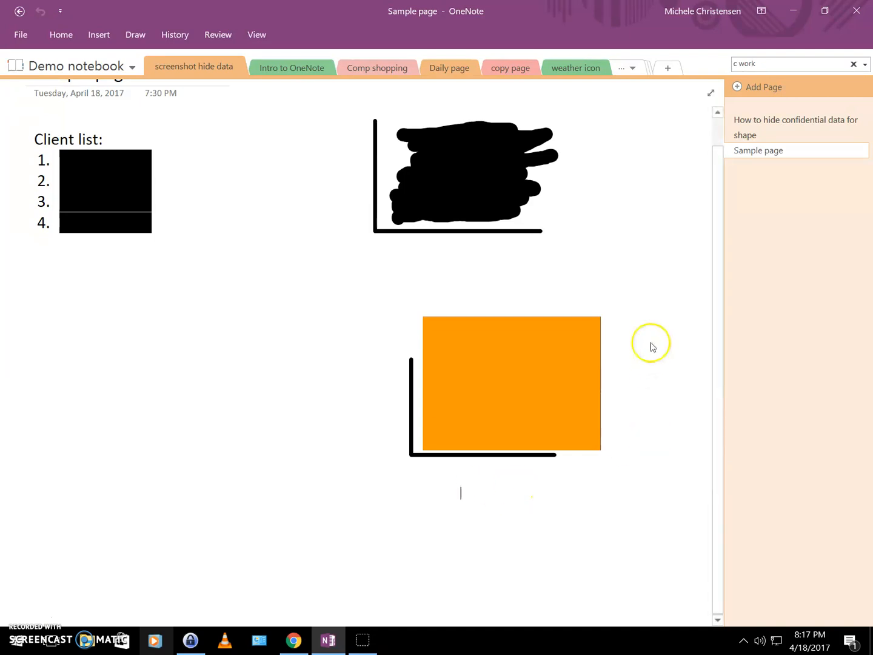
- Reopen the How to hide confidential data page and bring up the Windows Start menu
left_click(795, 127)
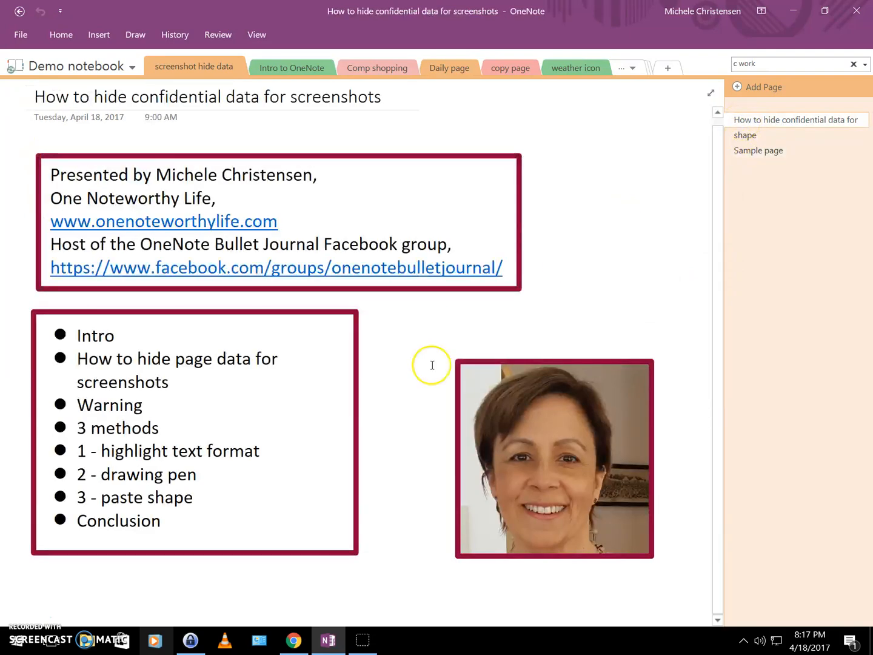
mouse_move(432, 365)
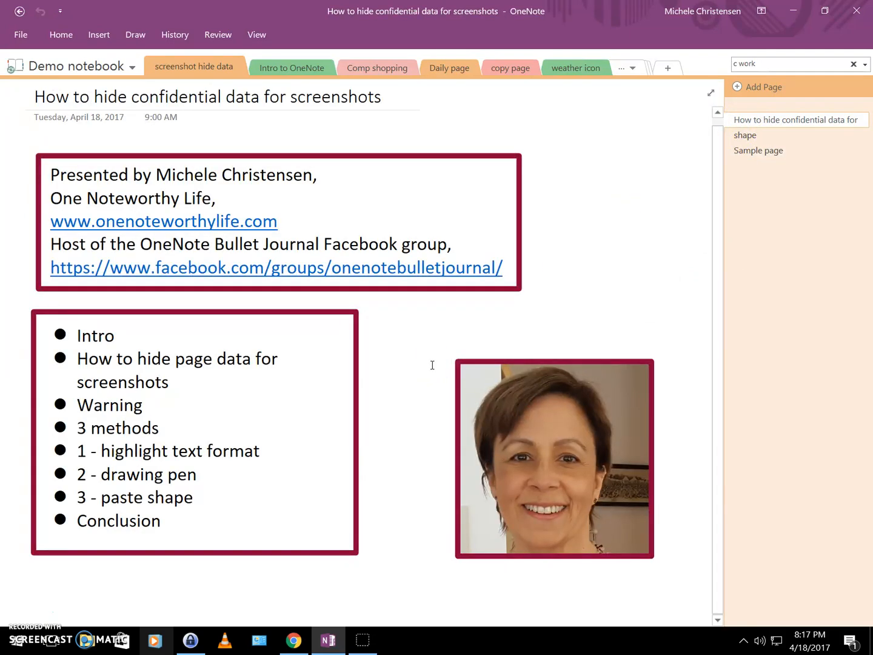
left_click(154, 602)
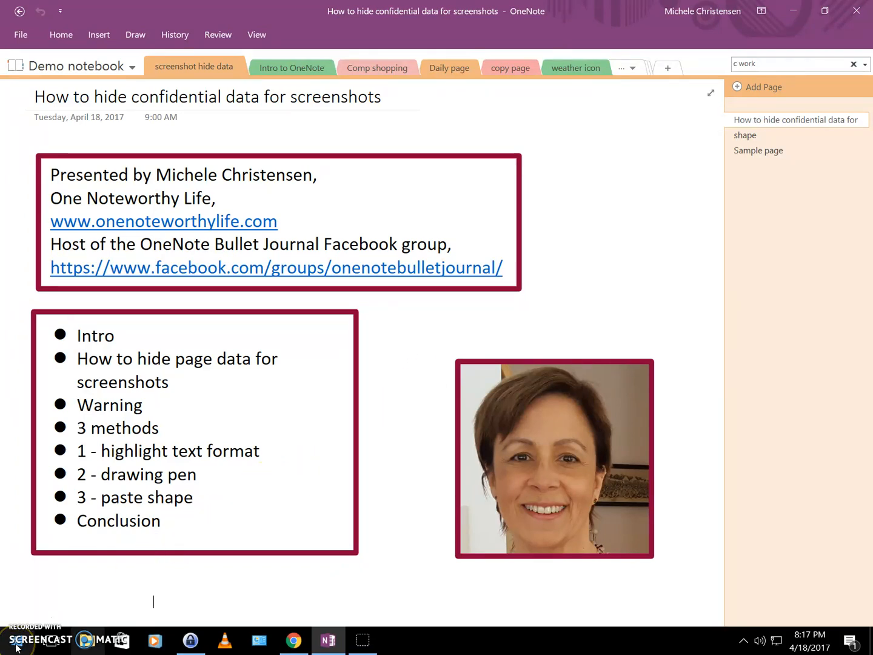
left_click(16, 647)
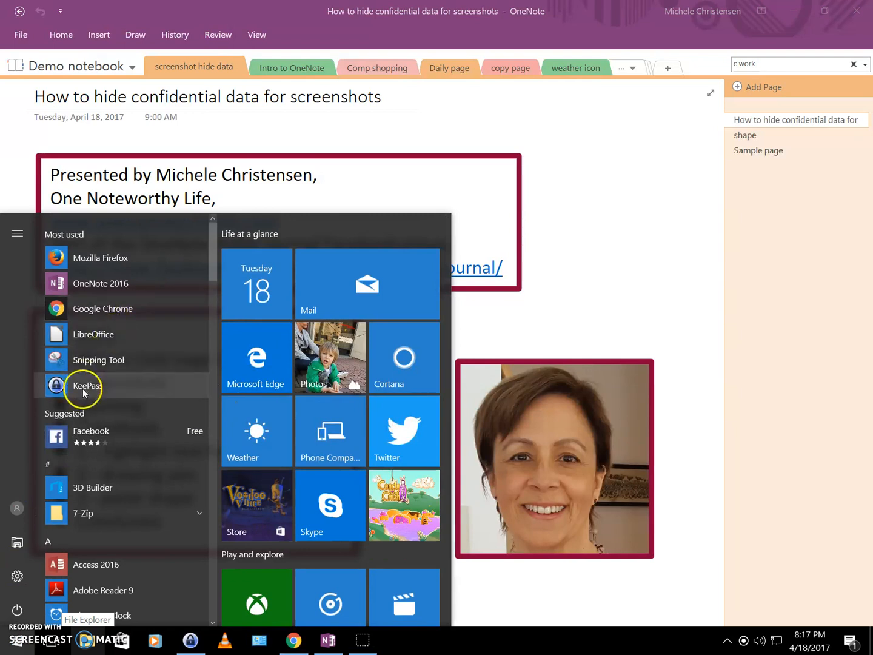
mouse_move(102, 352)
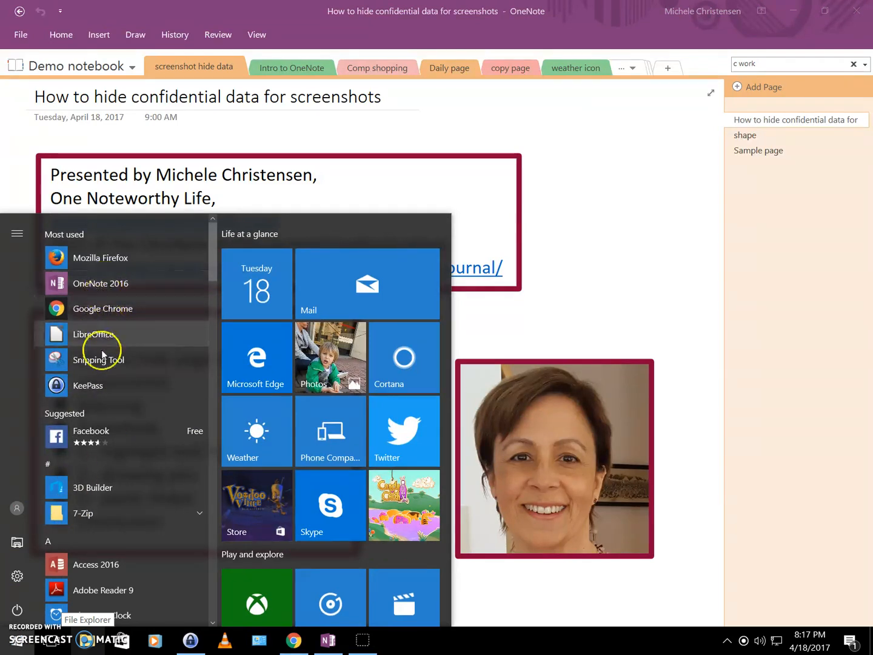
mouse_move(662, 275)
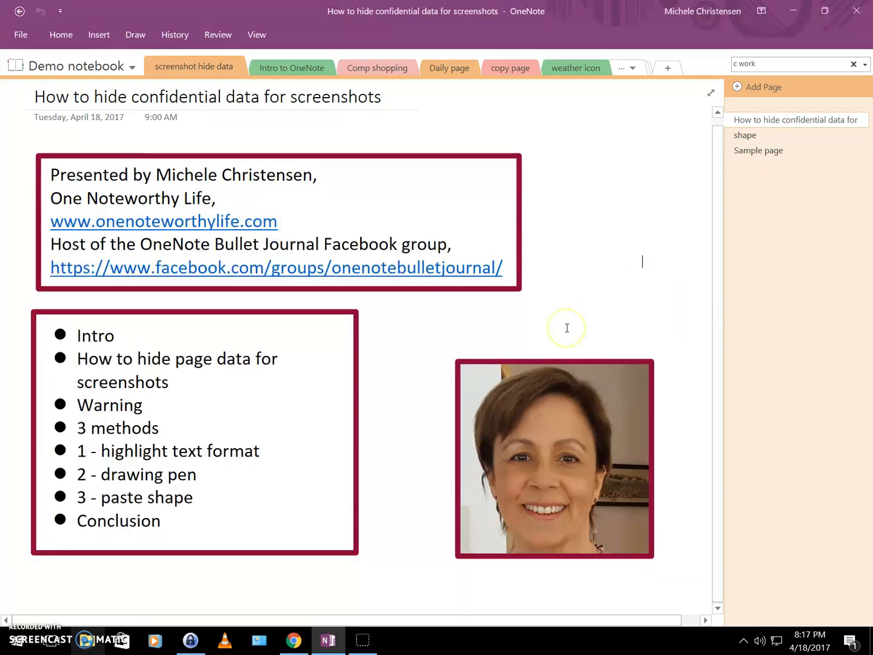
mouse_move(567, 327)
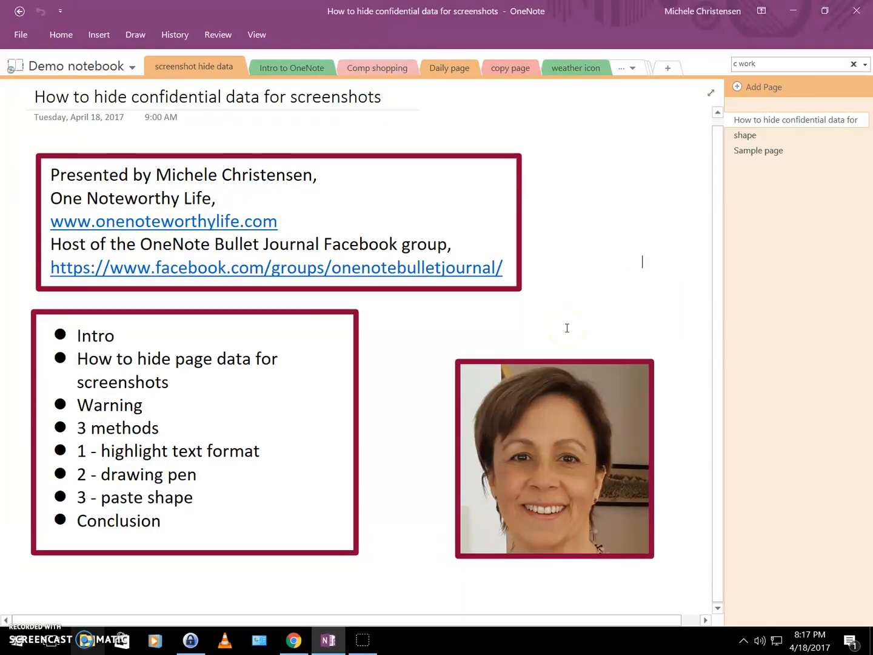